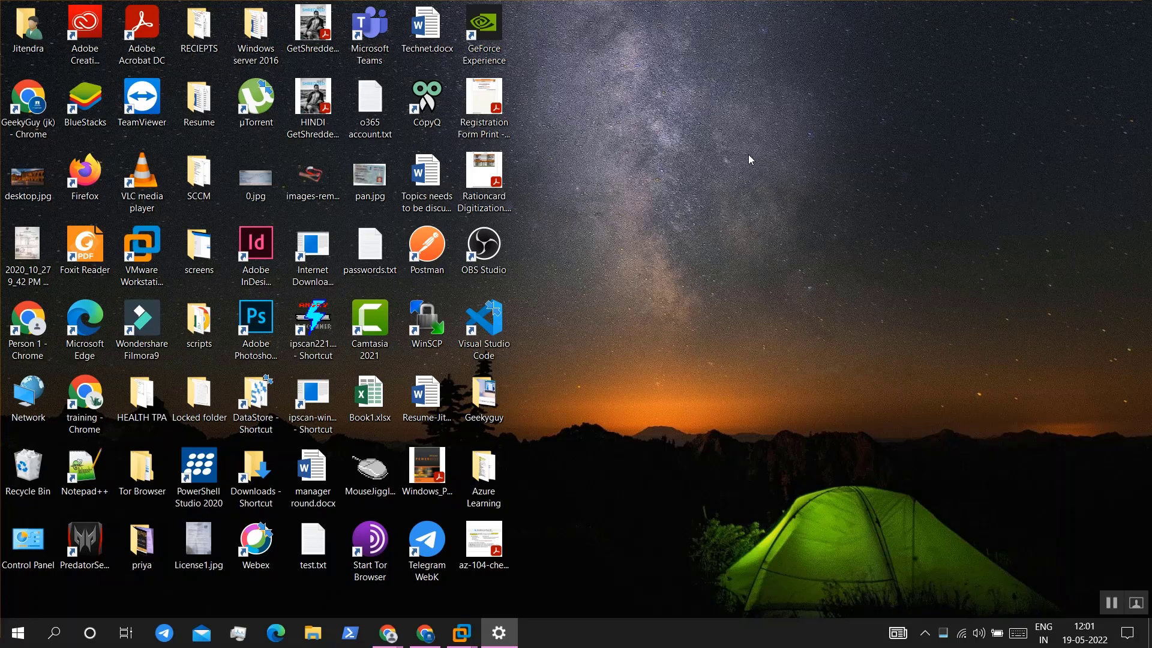
pyautogui.moveTo(745, 146)
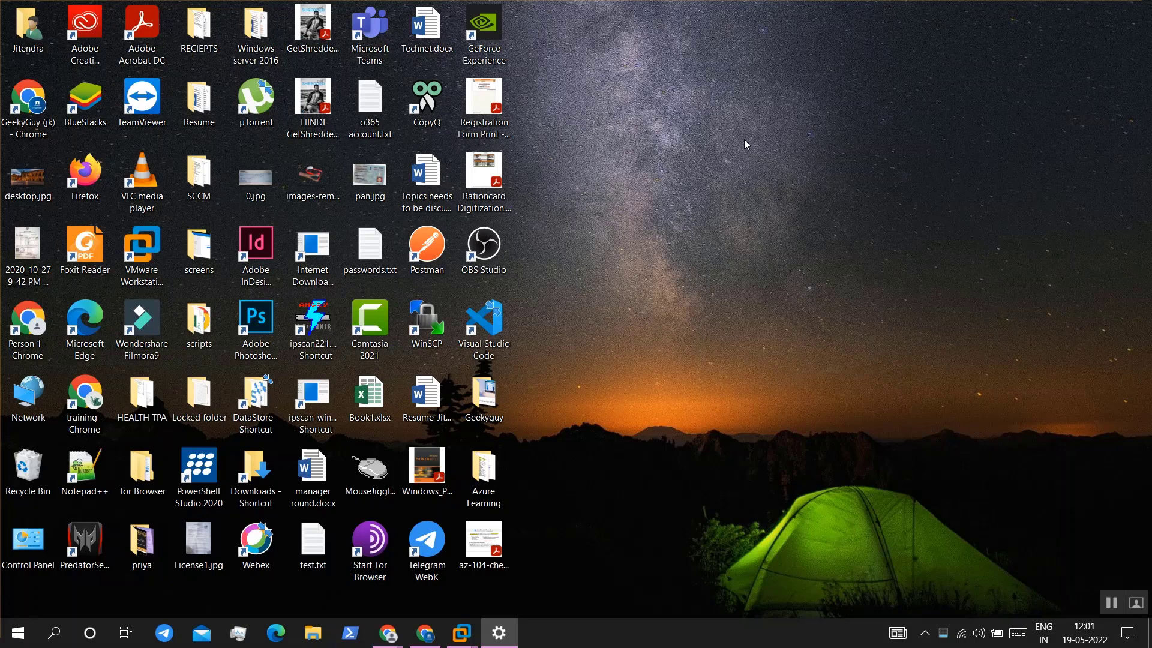
pyautogui.moveTo(670, 233)
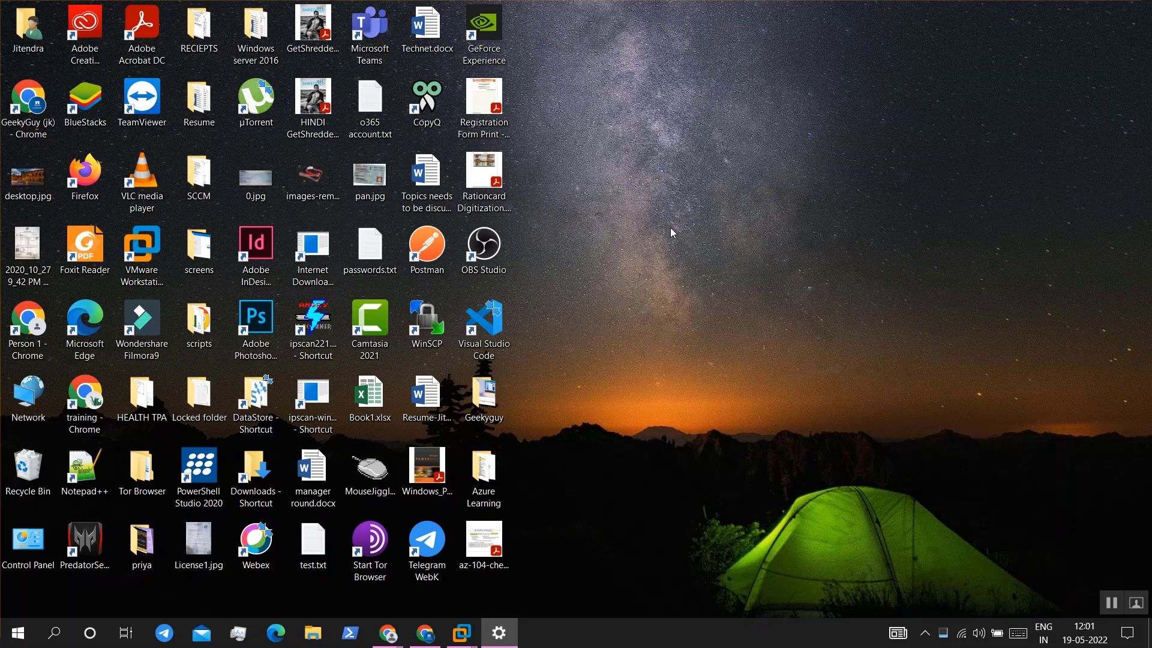
pyautogui.moveTo(690, 316)
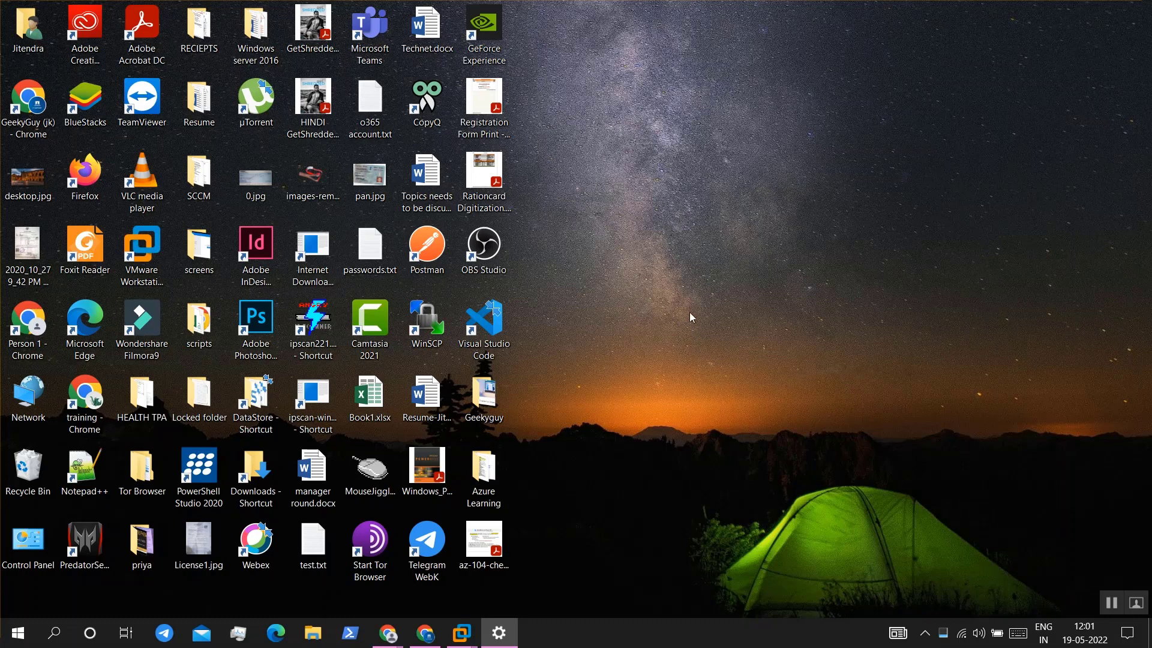
pyautogui.moveTo(771, 637)
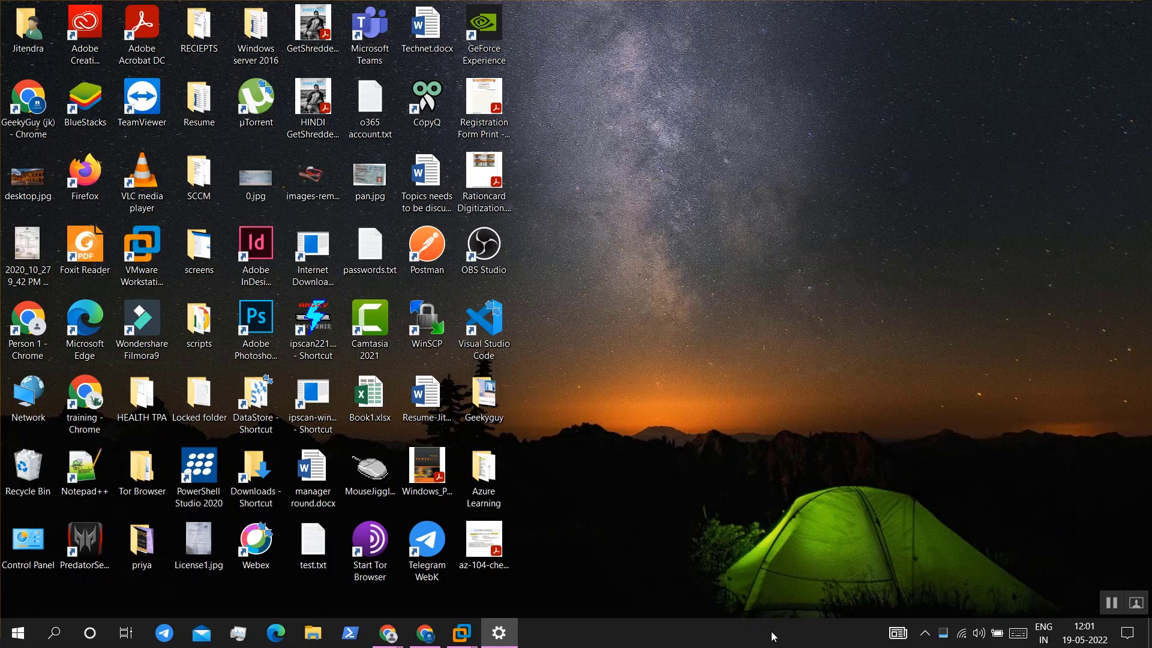
pyautogui.moveTo(621, 508)
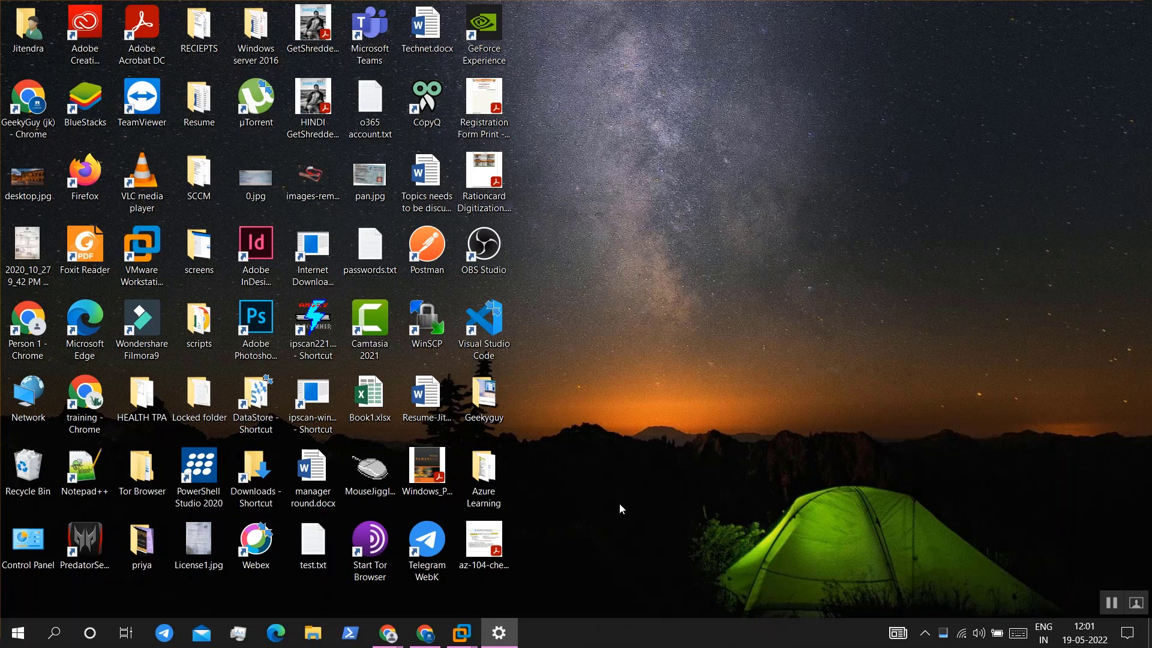
pyautogui.moveTo(735, 335)
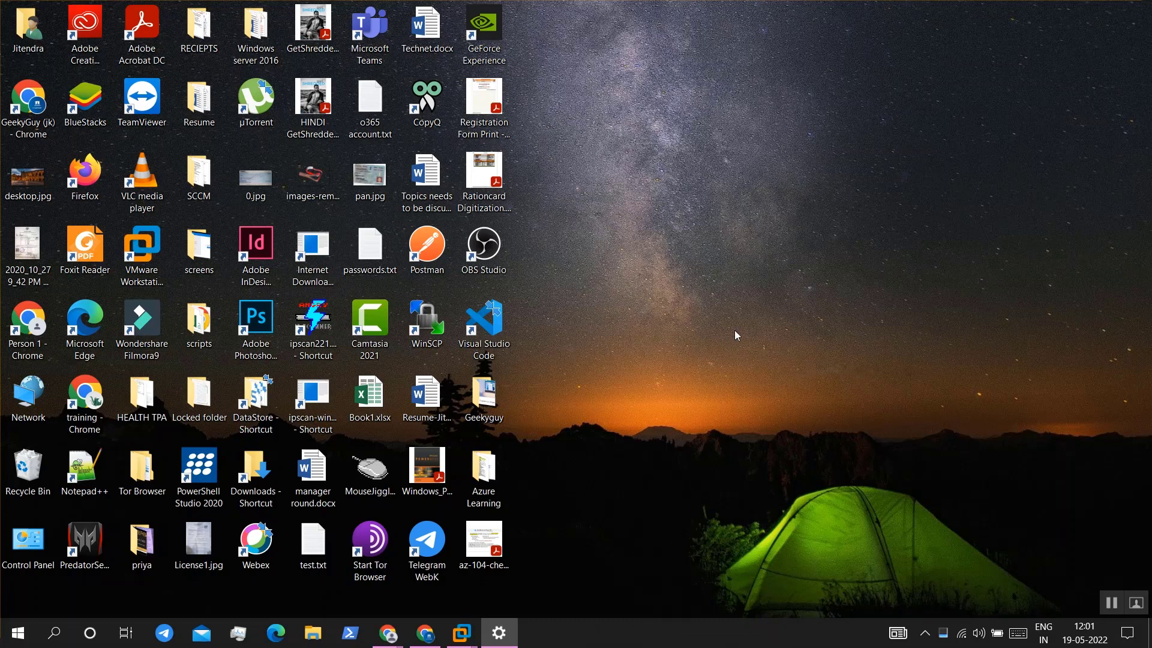
pyautogui.moveTo(768, 350)
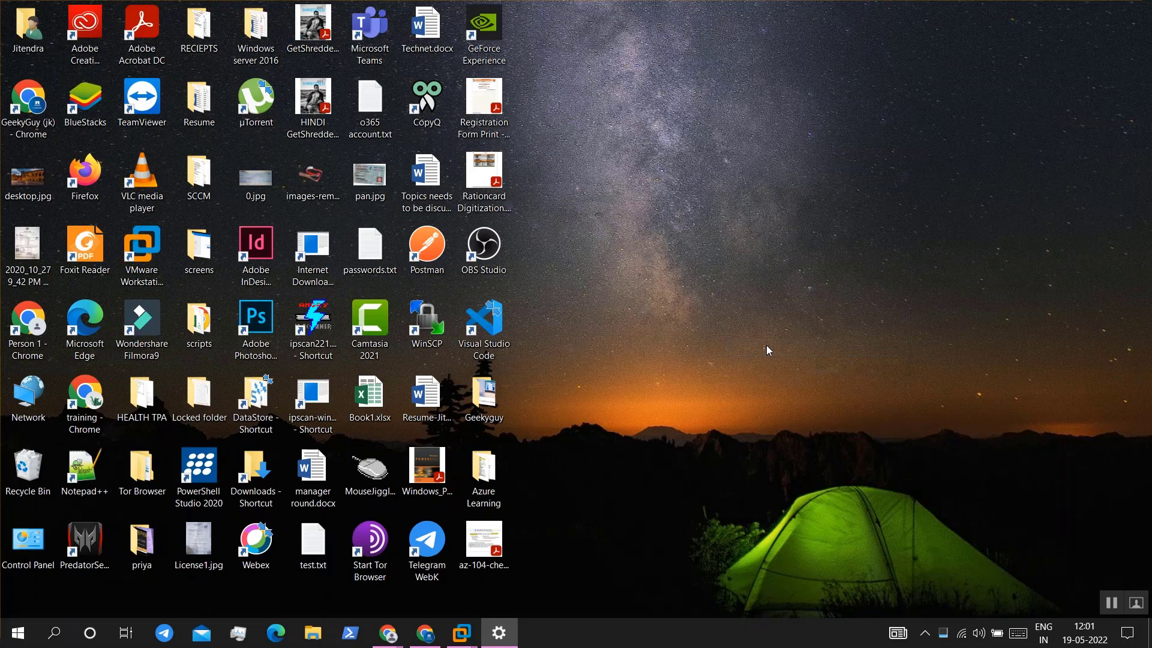
pyautogui.moveTo(720, 310)
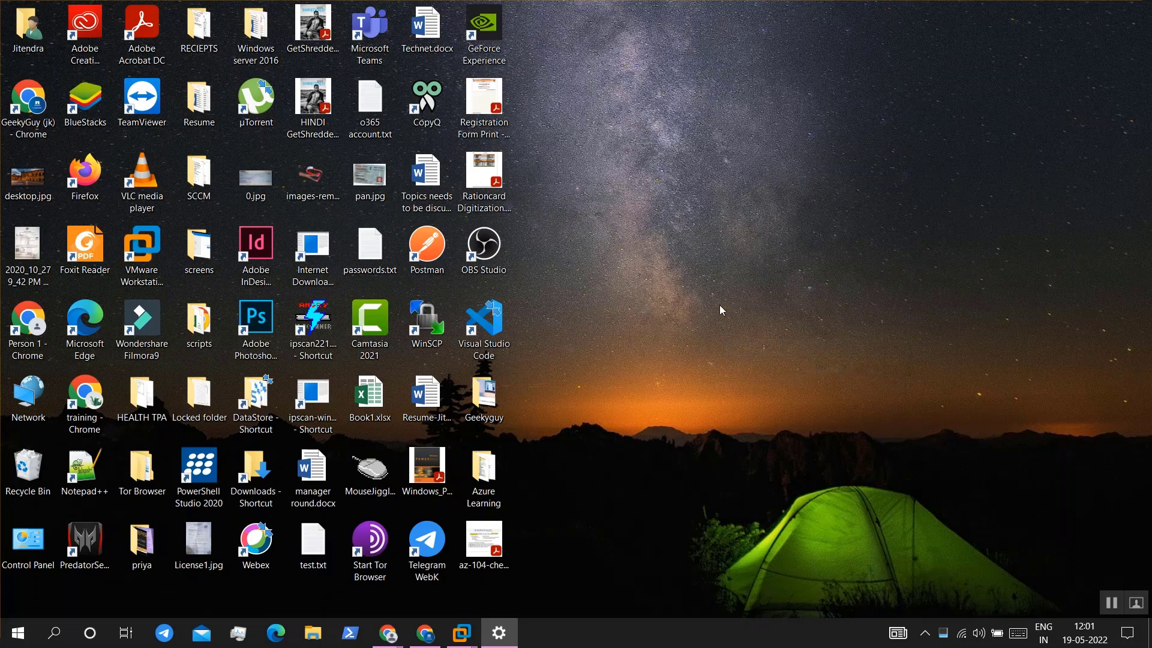
pyautogui.moveTo(624, 636)
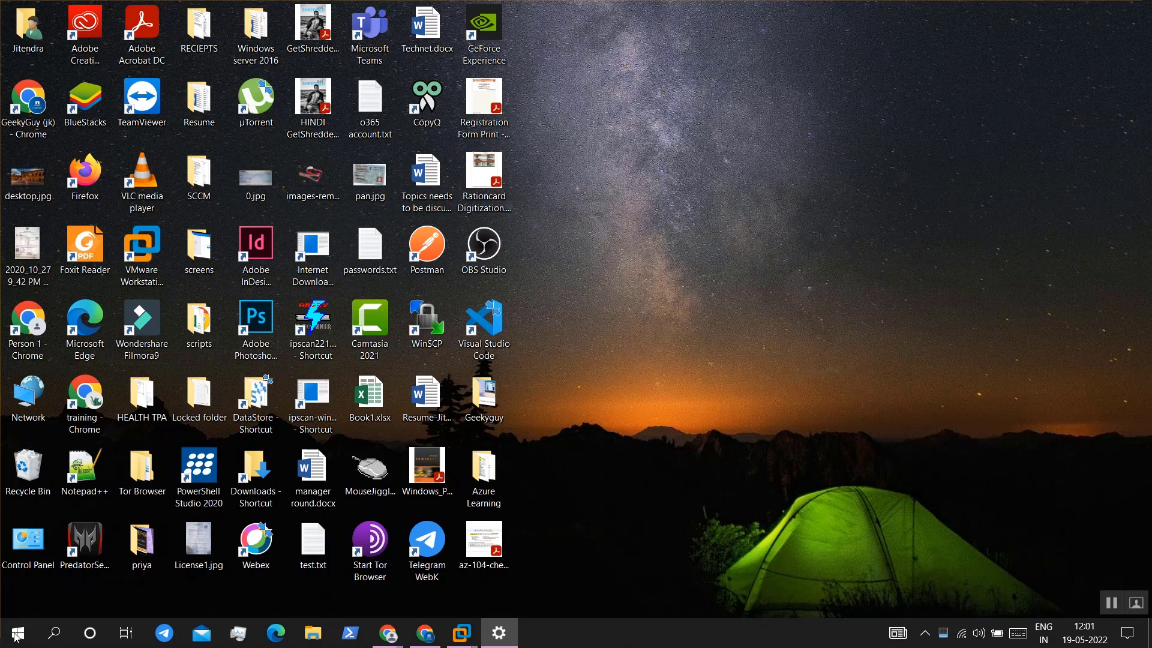
pyautogui.moveTo(38, 633)
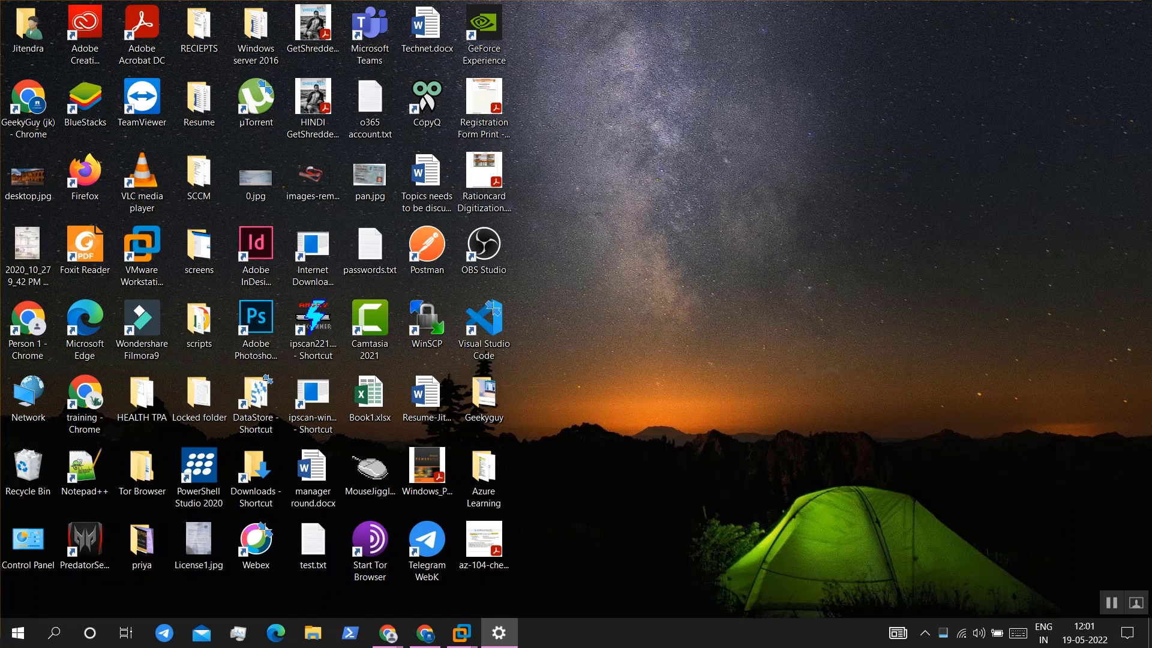
pyautogui.moveTo(1010, 644)
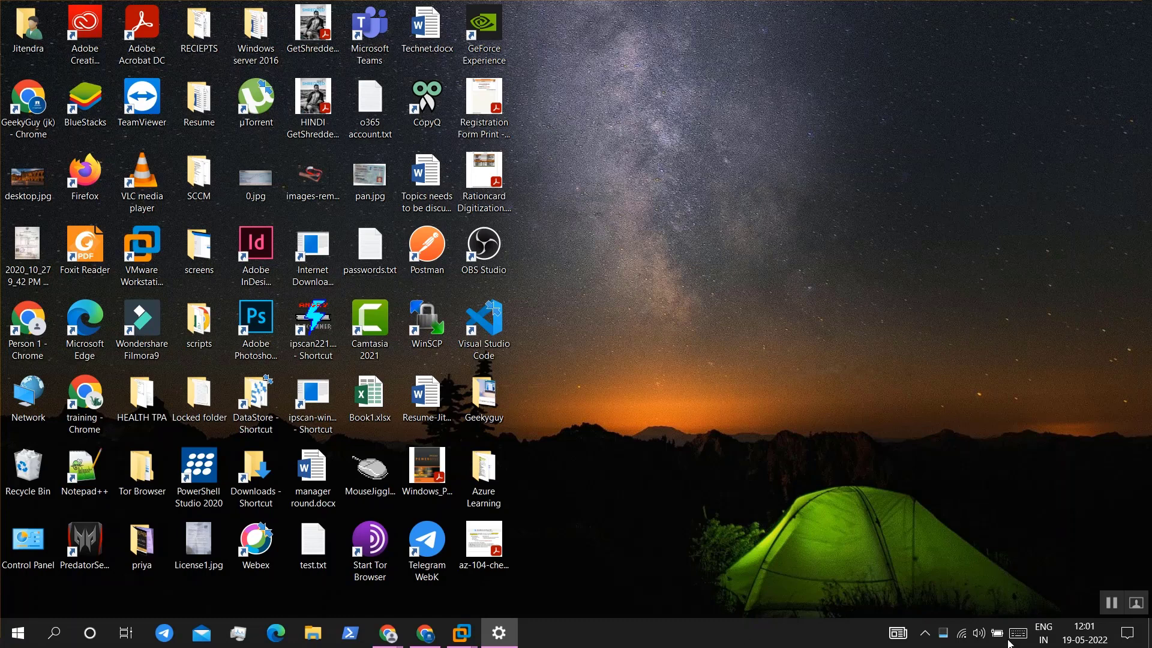
pyautogui.moveTo(826, 404)
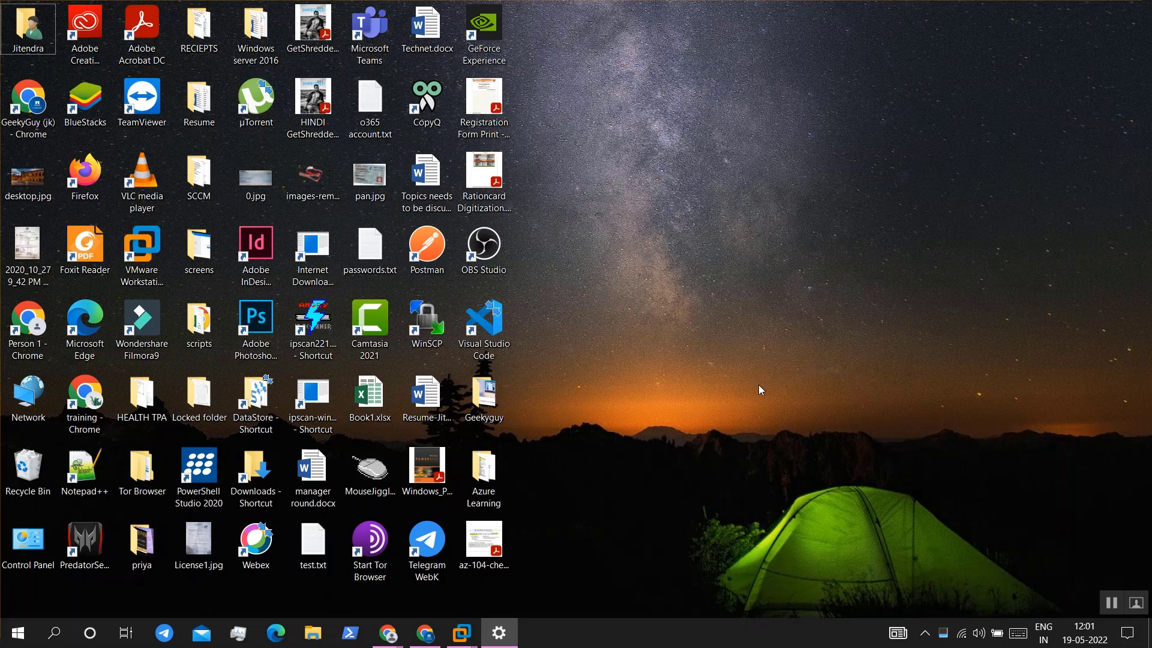
pyautogui.moveTo(668, 346)
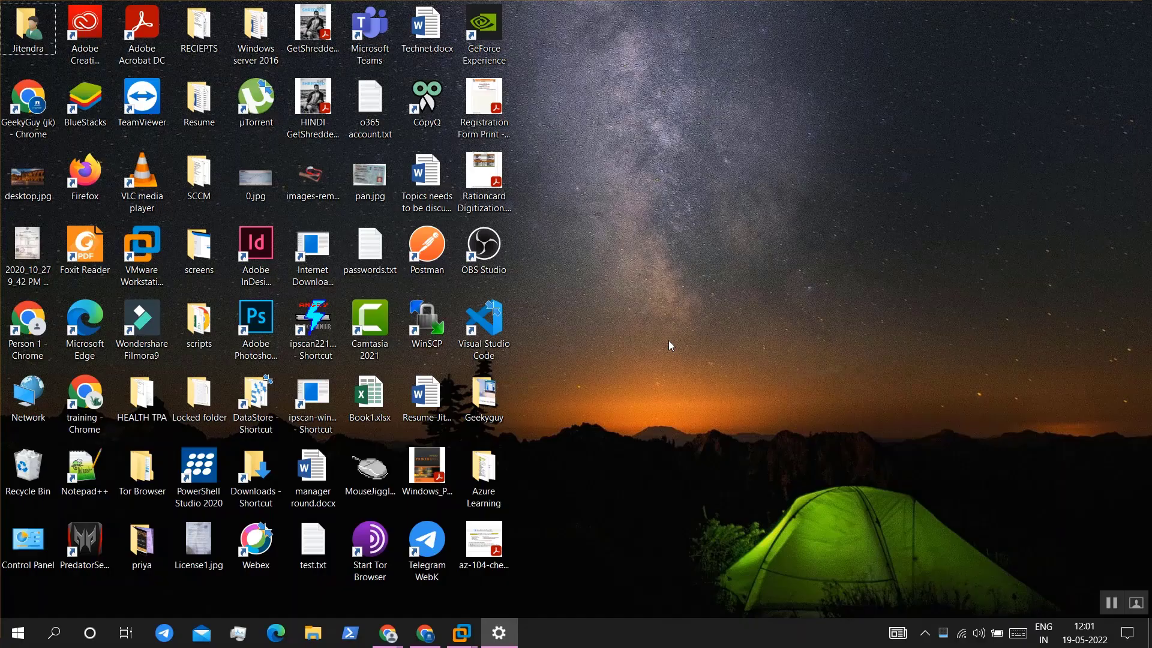
# Step: Reach the Ctrl+Alt+Delete security screen and launch Task Manager from it
pyautogui.press('ctrl+alt+delete')
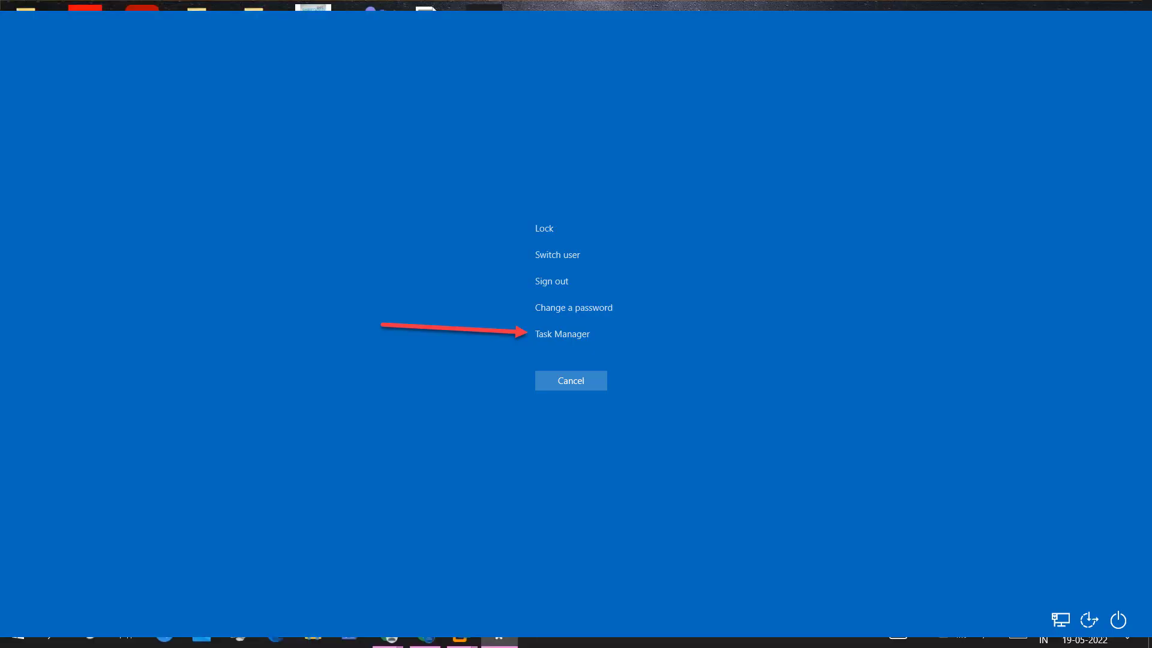
pyautogui.click(561, 333)
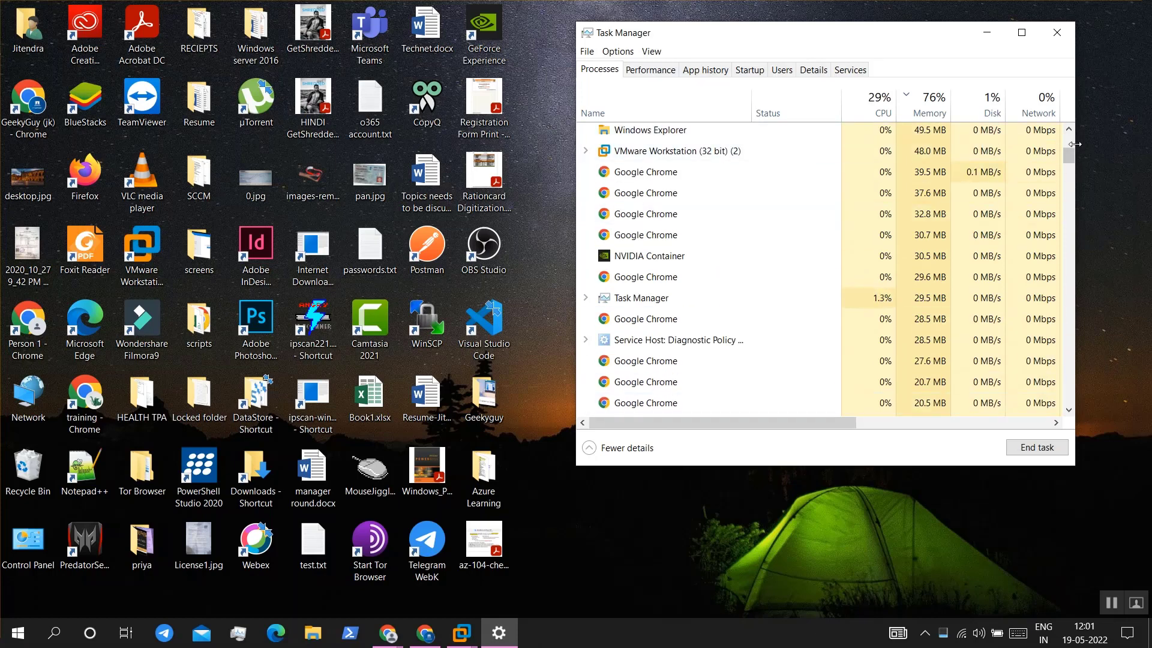
# Step: End the Windows Explorer process from its right-click menu, then reach the File menu
pyautogui.scroll(3)
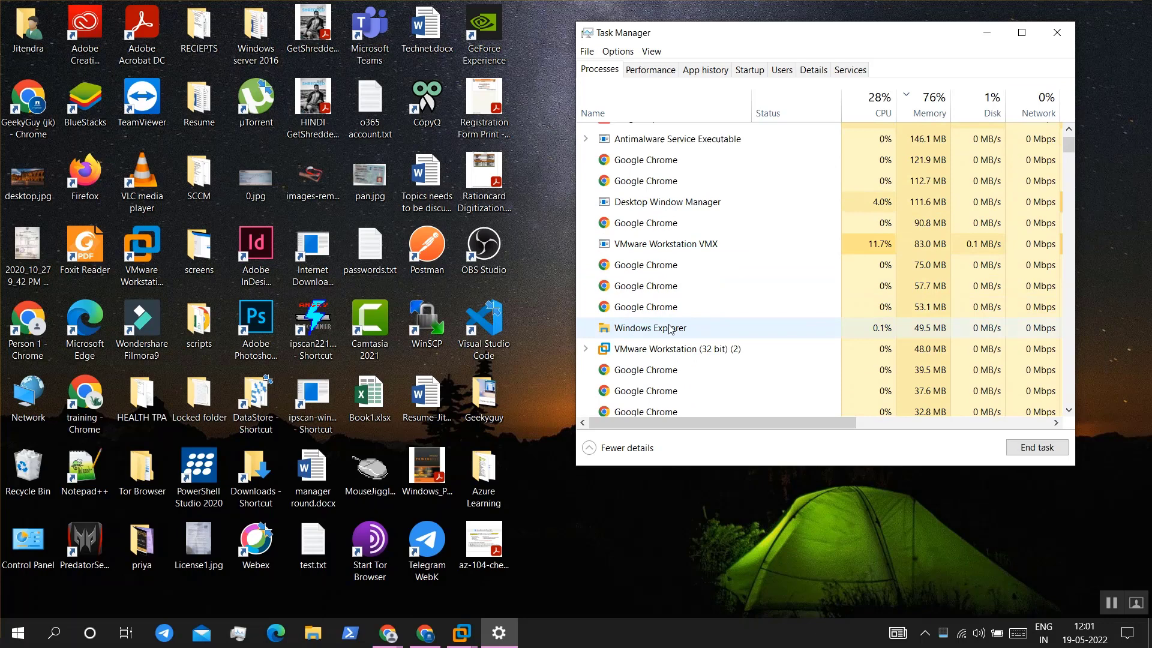
pyautogui.rightClick(648, 328)
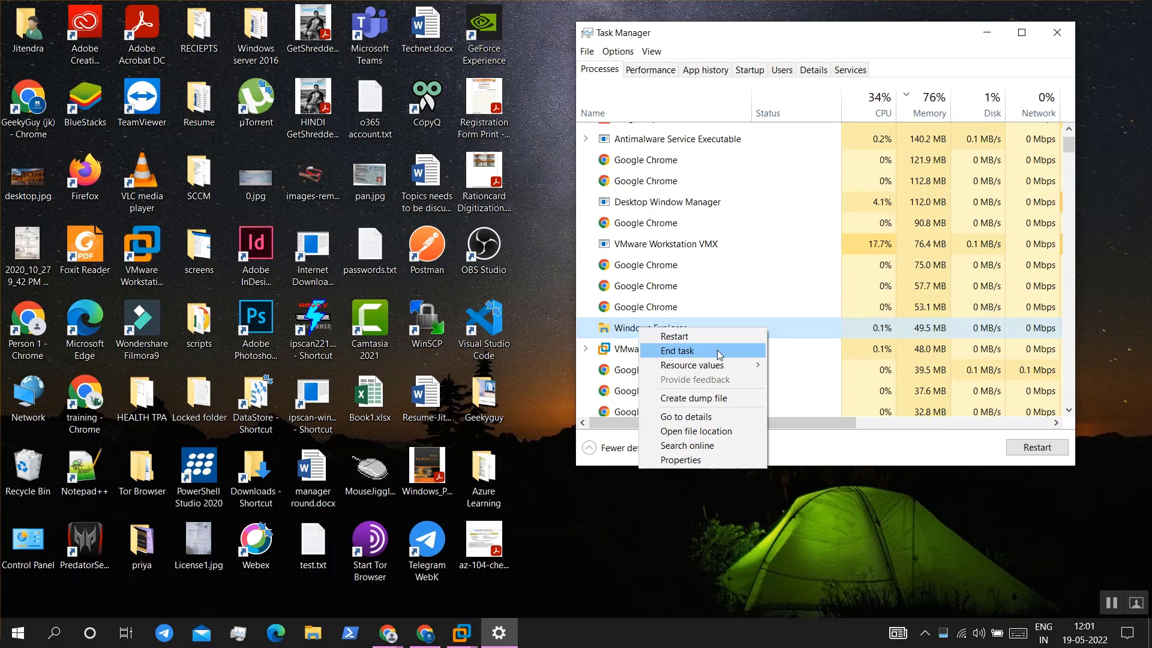
pyautogui.moveTo(698, 361)
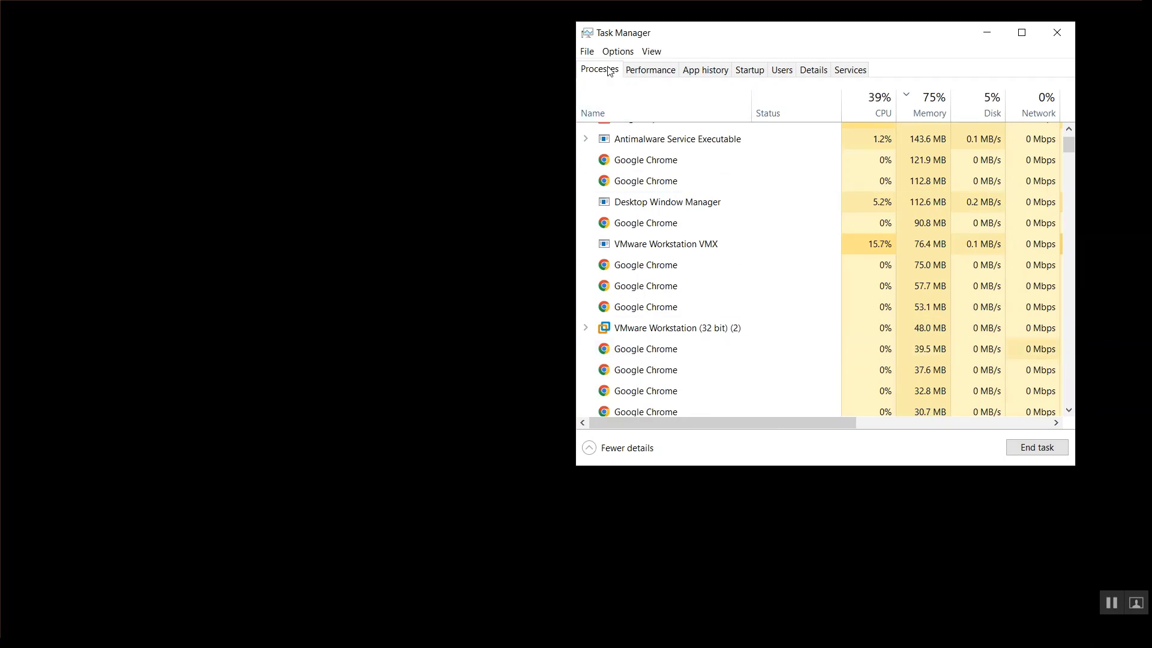
pyautogui.click(587, 51)
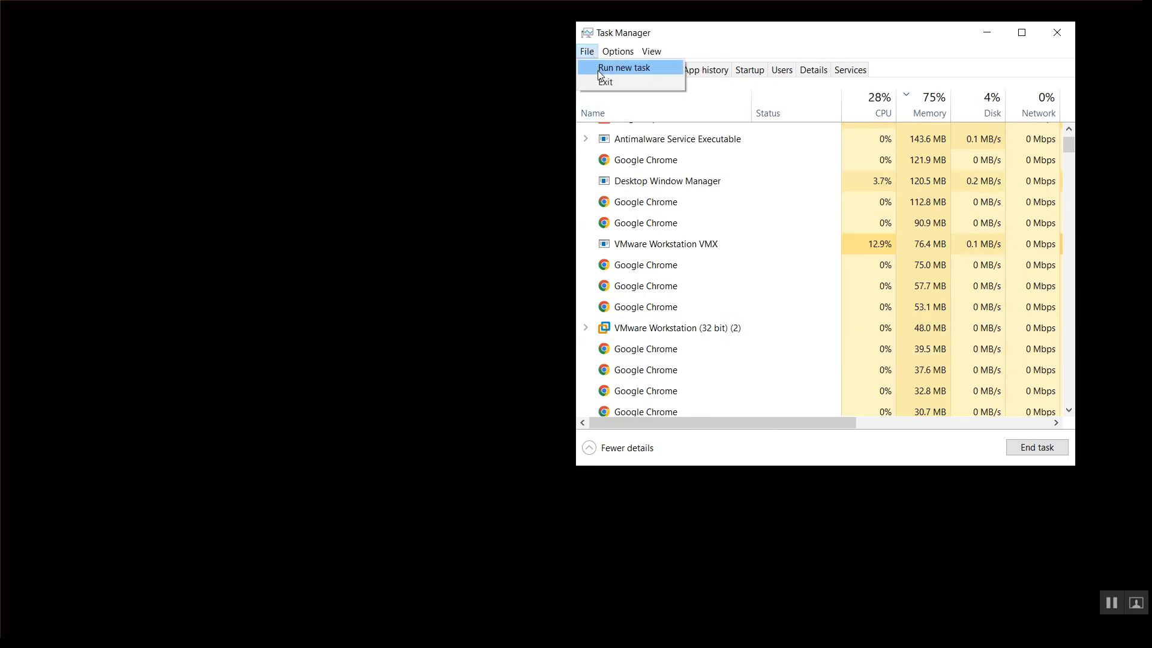
# Step: Run a new task named 'explorer' to bring Windows Explorer back
pyautogui.click(624, 68)
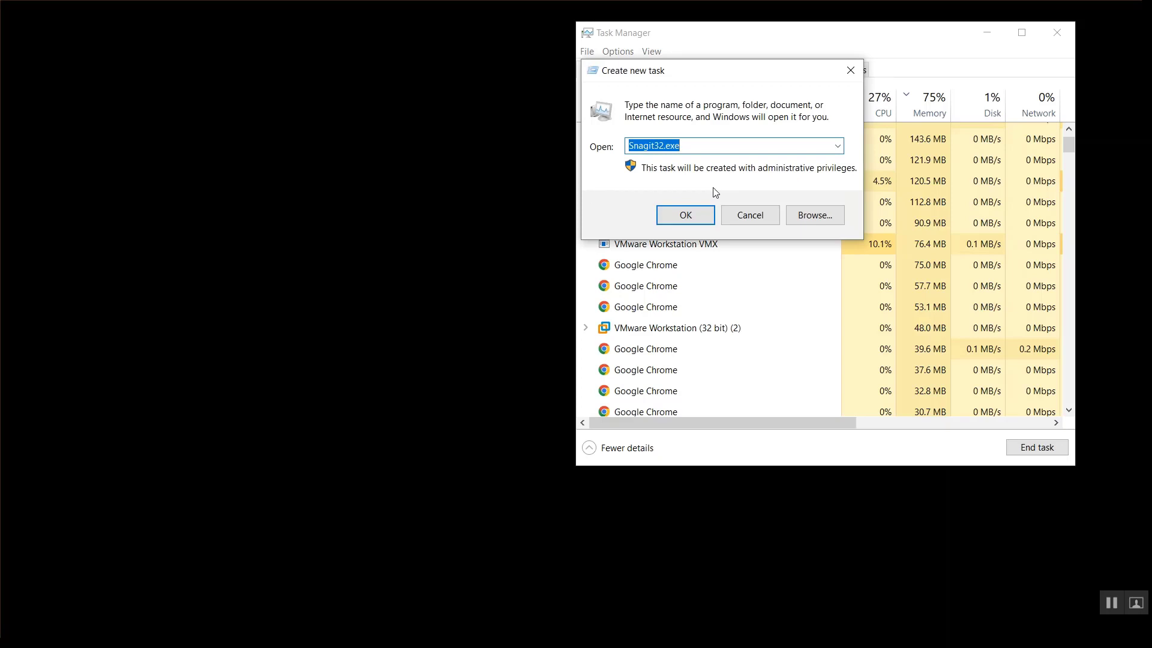
pyautogui.write('explore')
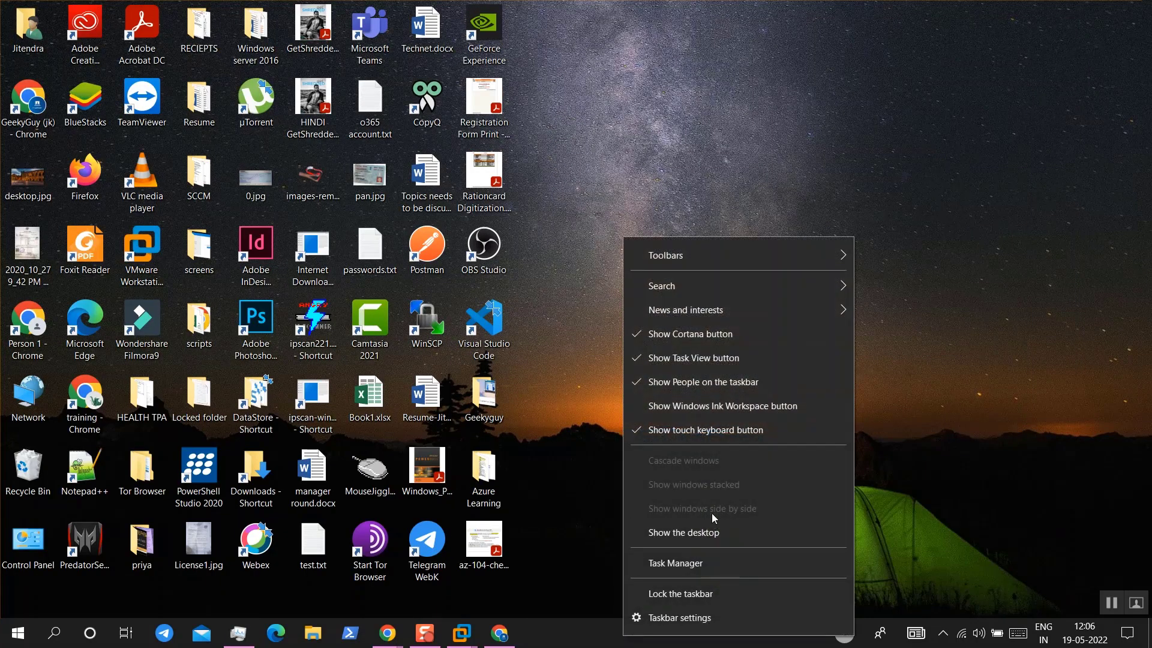
pyautogui.moveTo(591, 643)
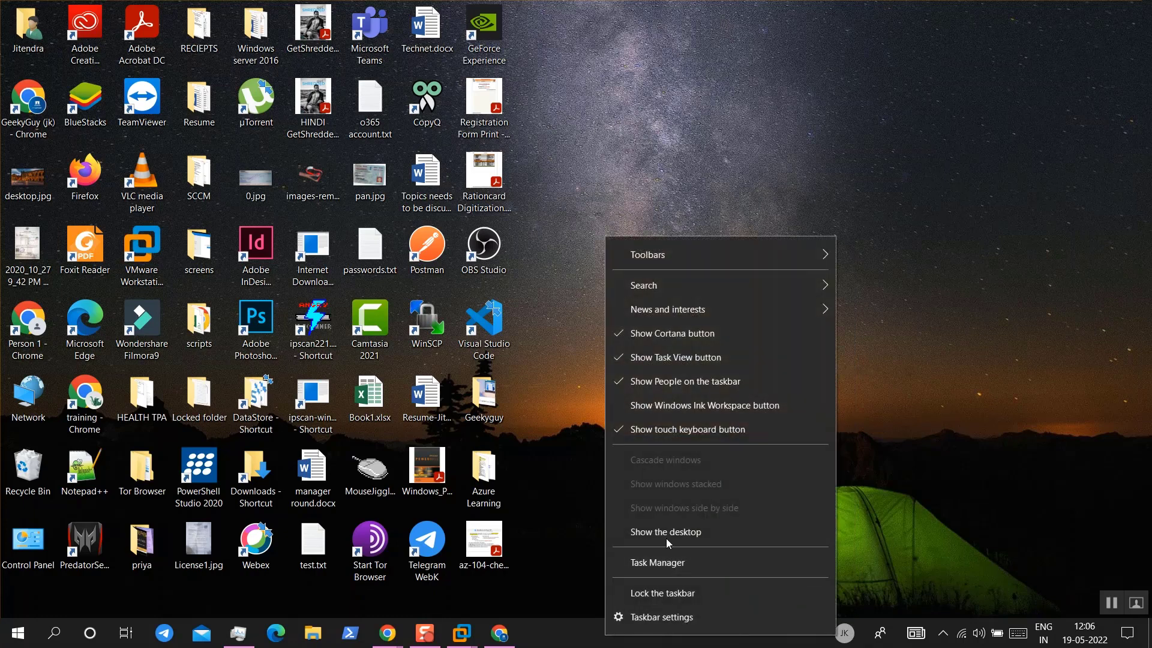
pyautogui.click(665, 532)
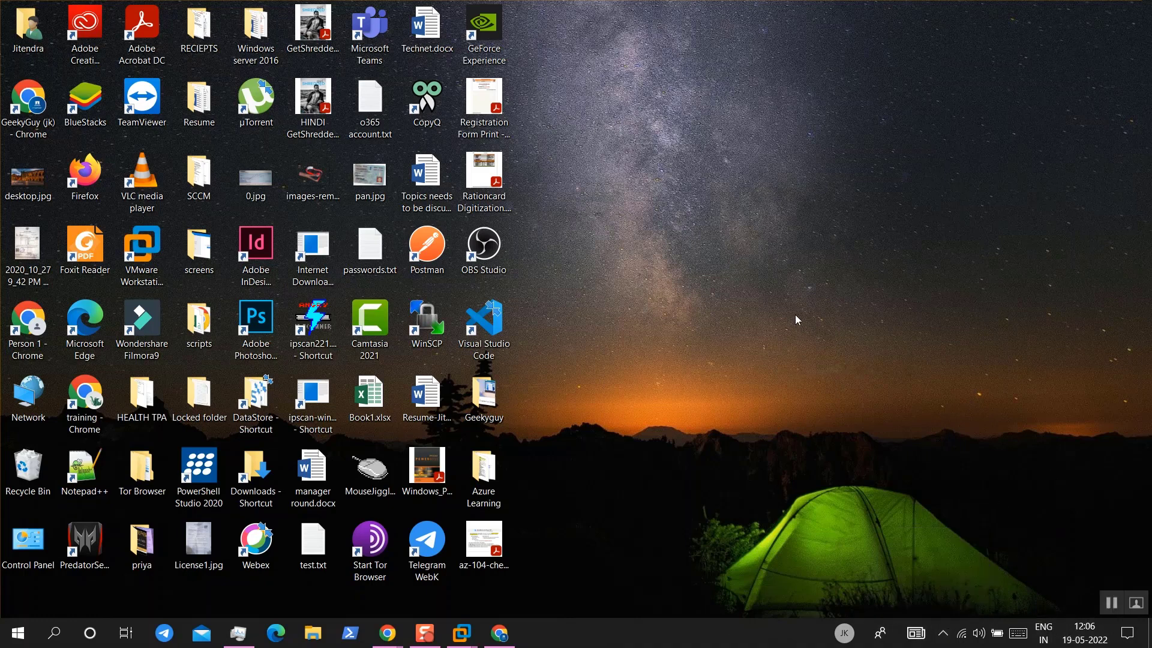
pyautogui.moveTo(727, 541)
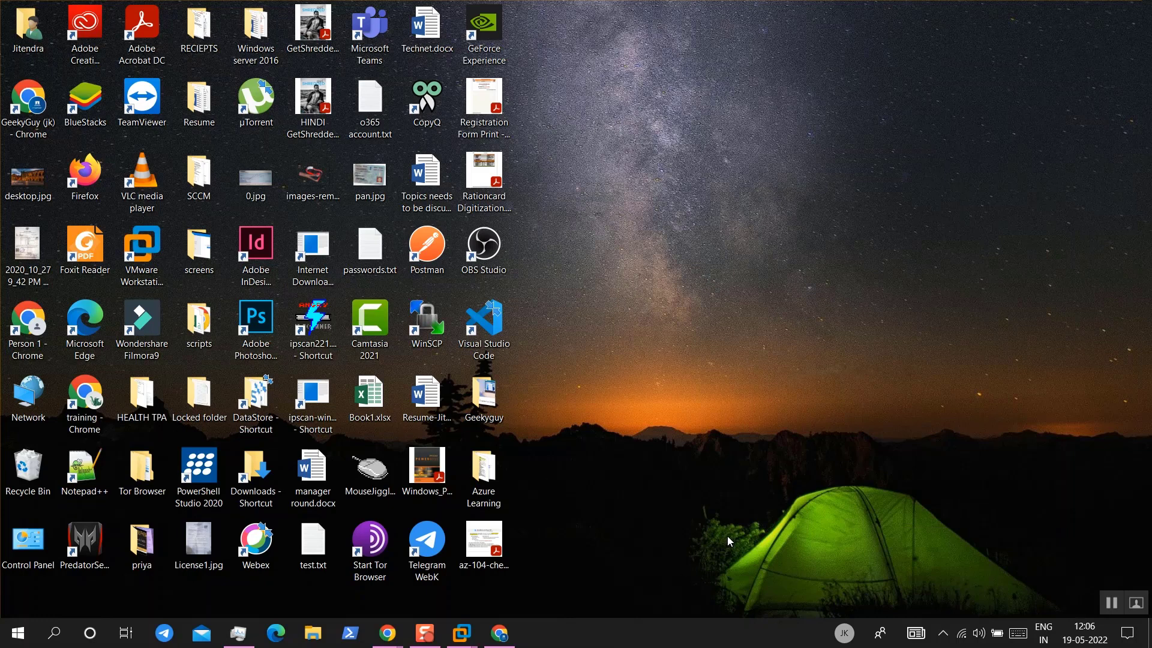
pyautogui.moveTo(716, 297)
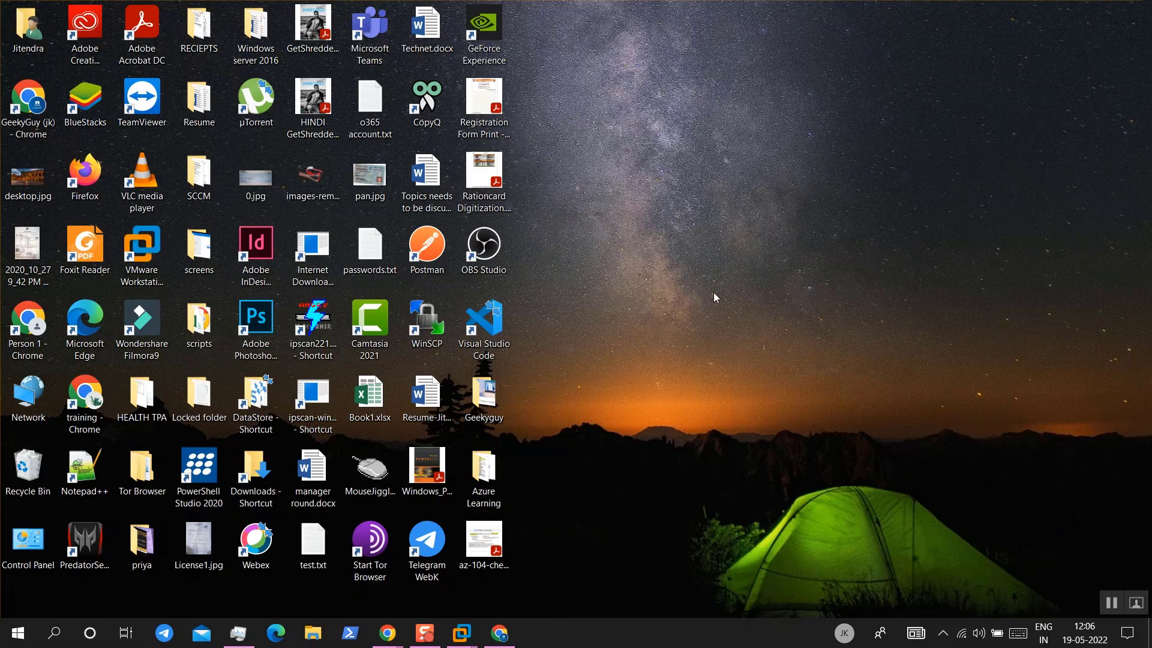
pyautogui.moveTo(729, 392)
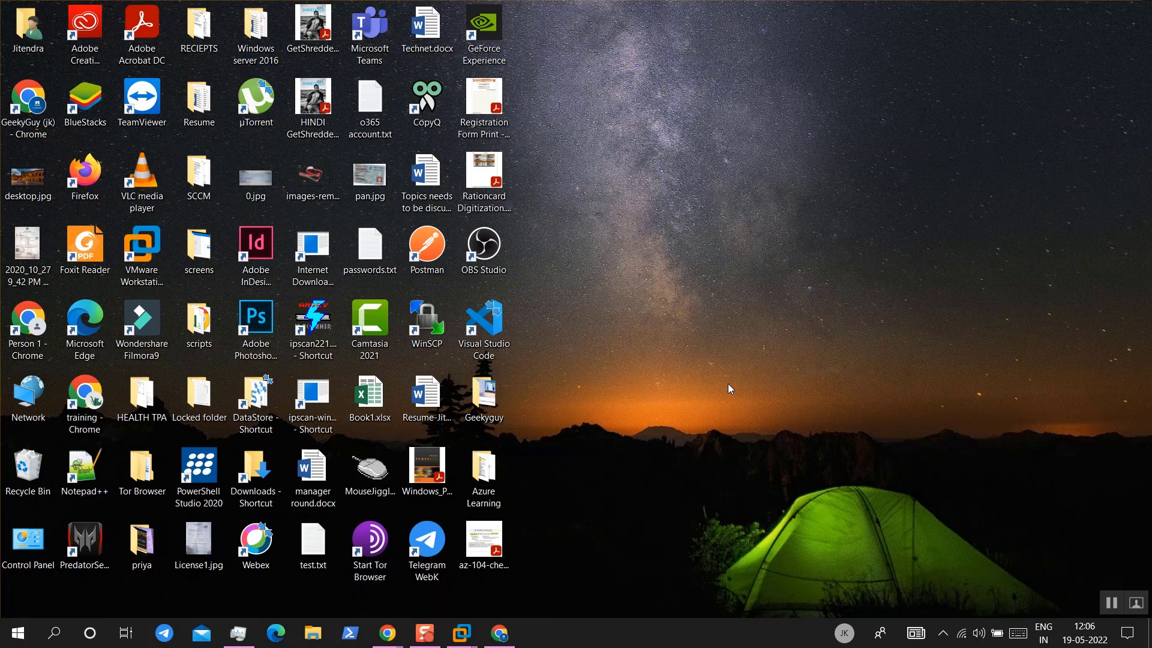
pyautogui.moveTo(689, 410)
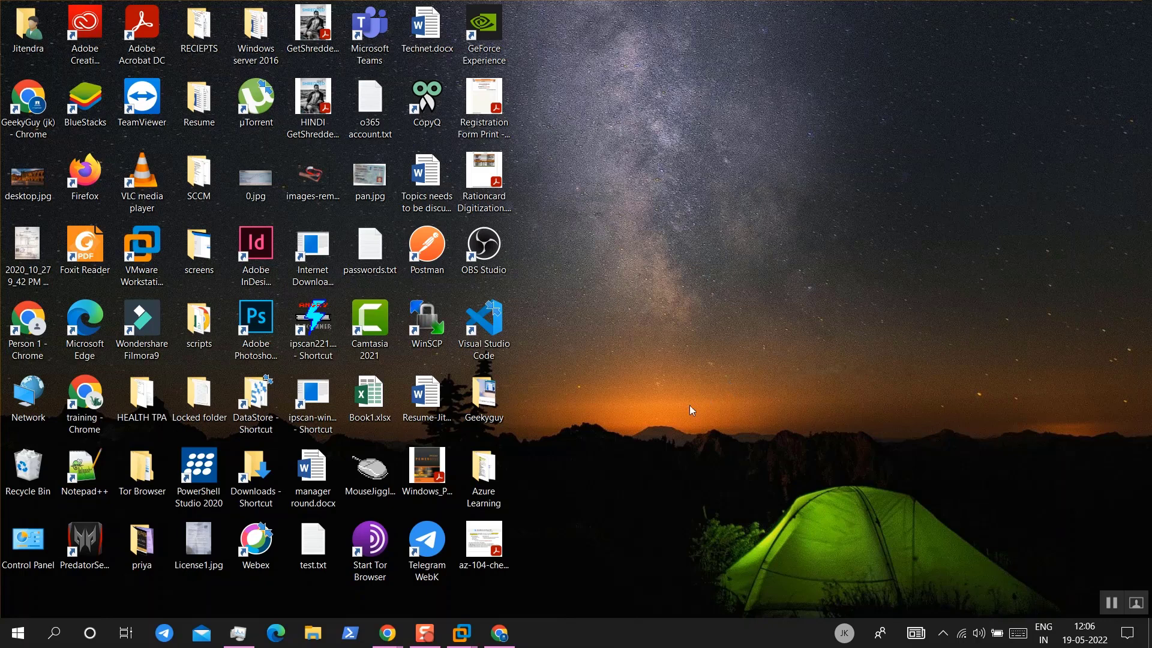